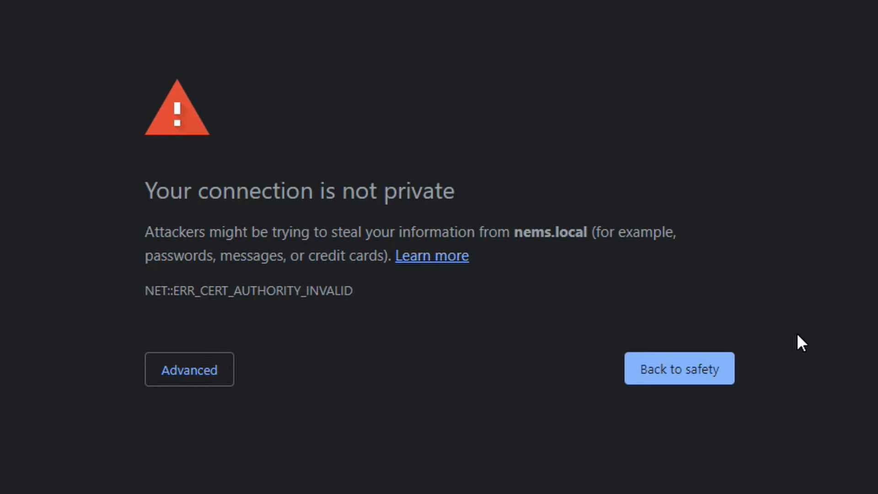
mouse_move(329, 317)
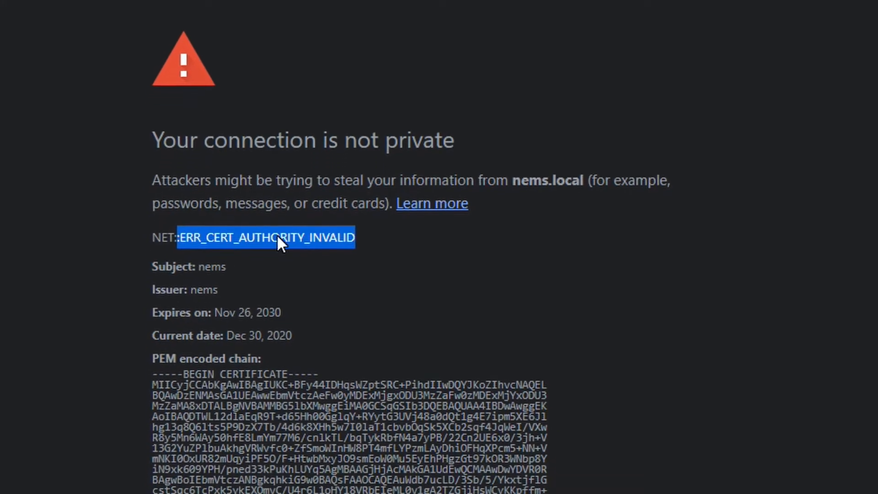
scroll(down, 3)
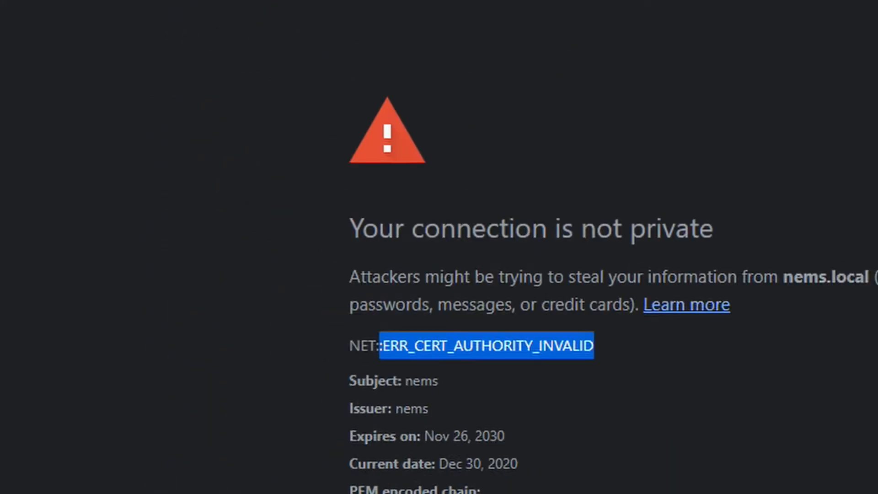
scroll(up, 3)
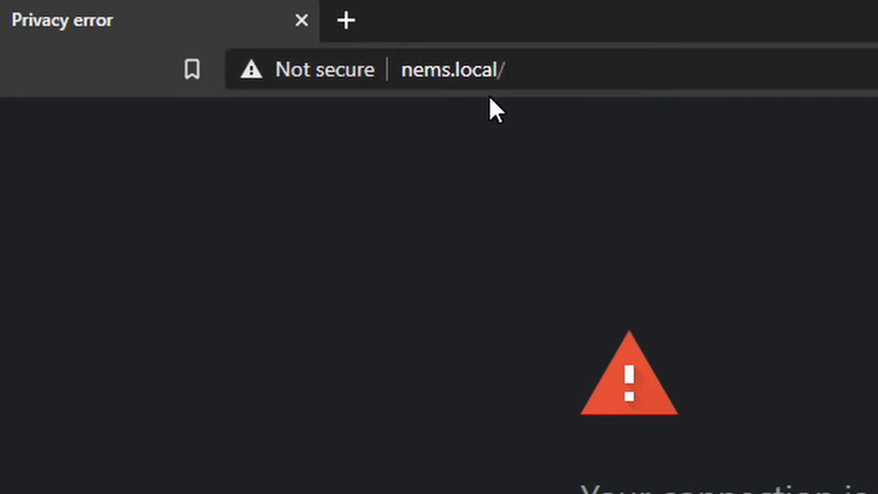
scroll(down, 3)
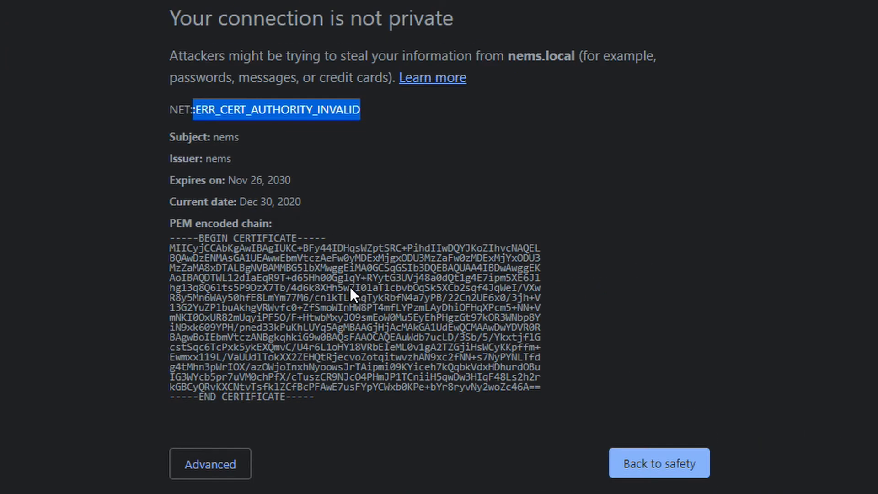
mouse_move(314, 218)
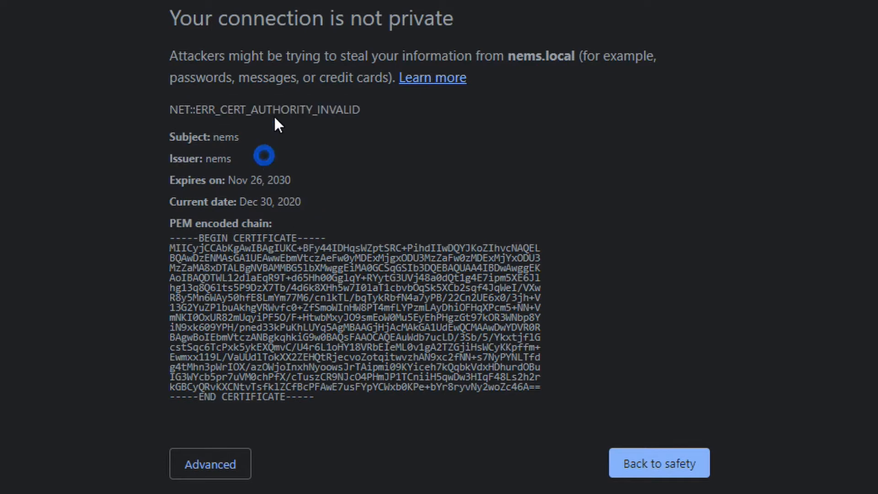
mouse_move(280, 137)
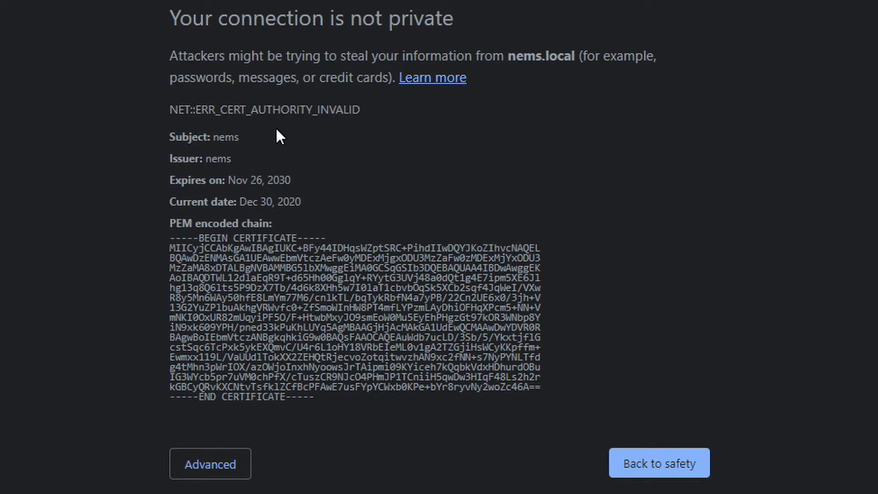
mouse_move(314, 208)
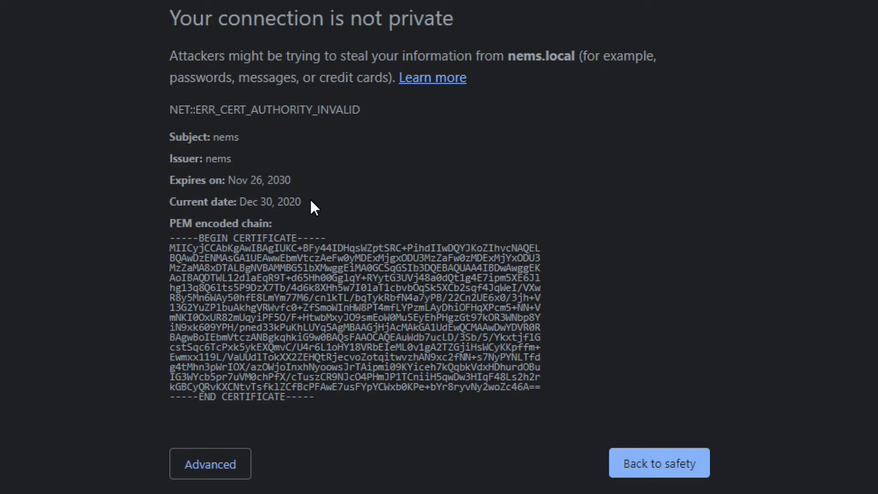
mouse_move(328, 233)
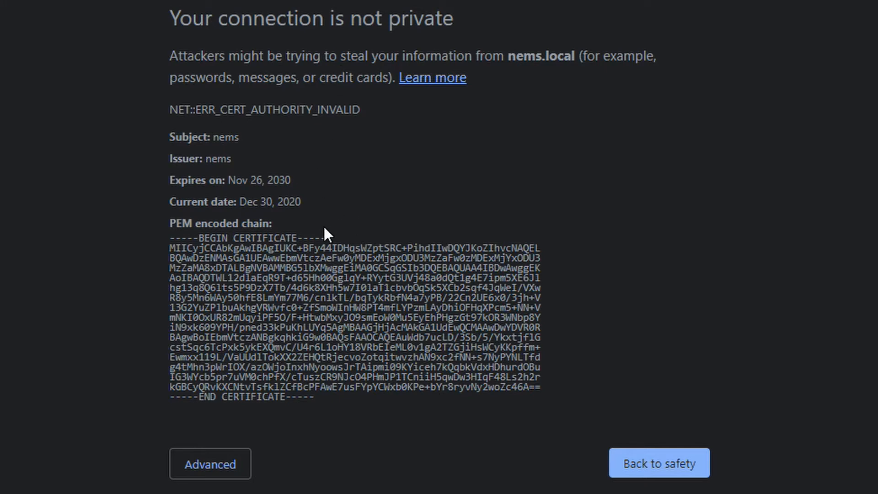
mouse_move(210, 464)
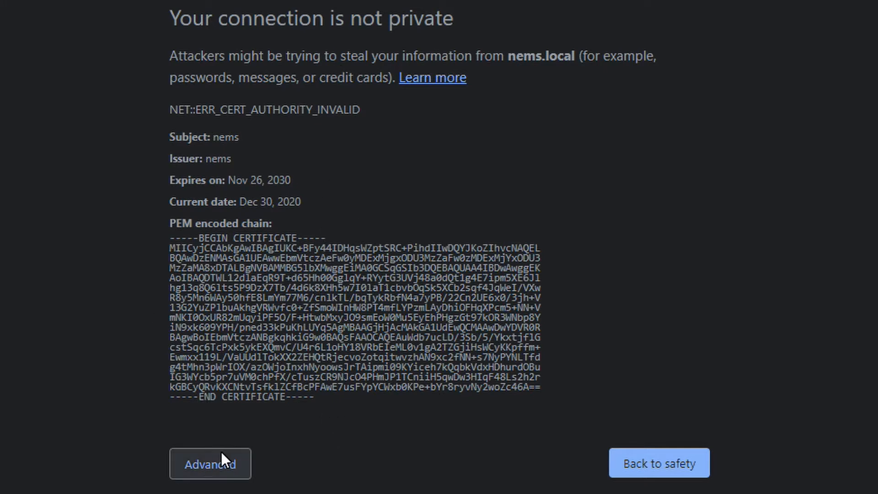
Step: Reveal the untrusted-certificate explanation and the 'Proceed to nems.local (unsafe)' link via Advanced
click(210, 464)
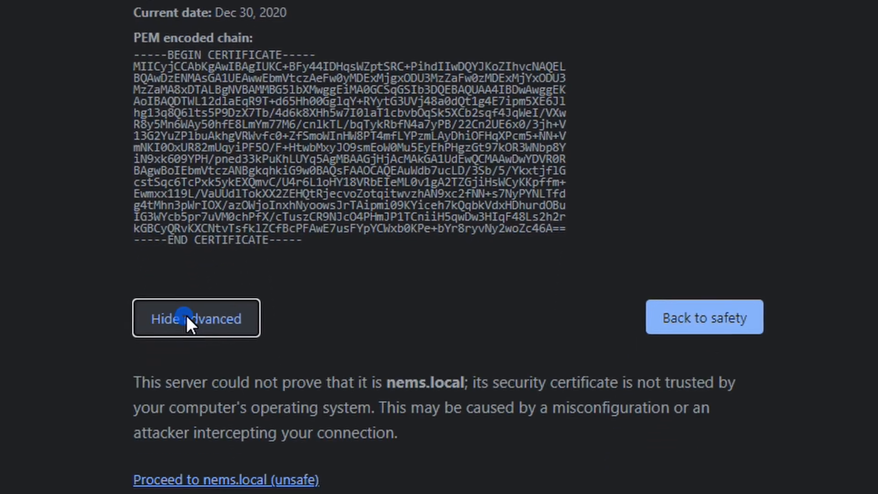
scroll(down, 3)
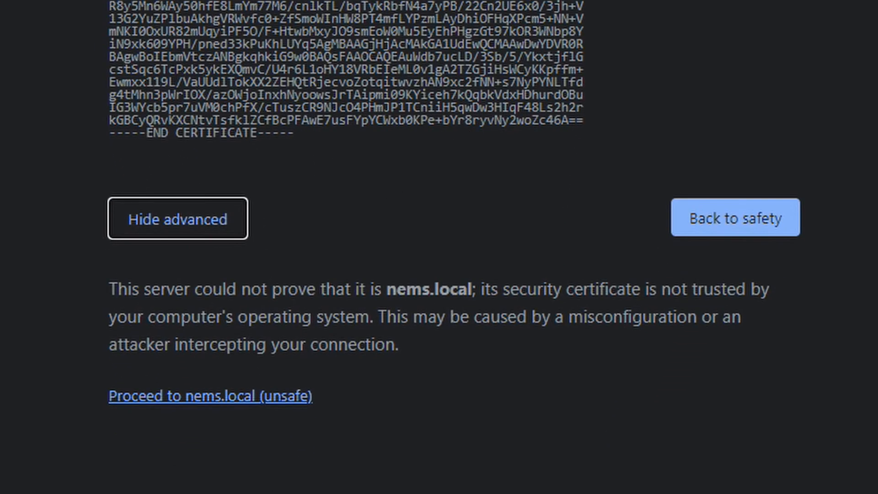
mouse_move(424, 241)
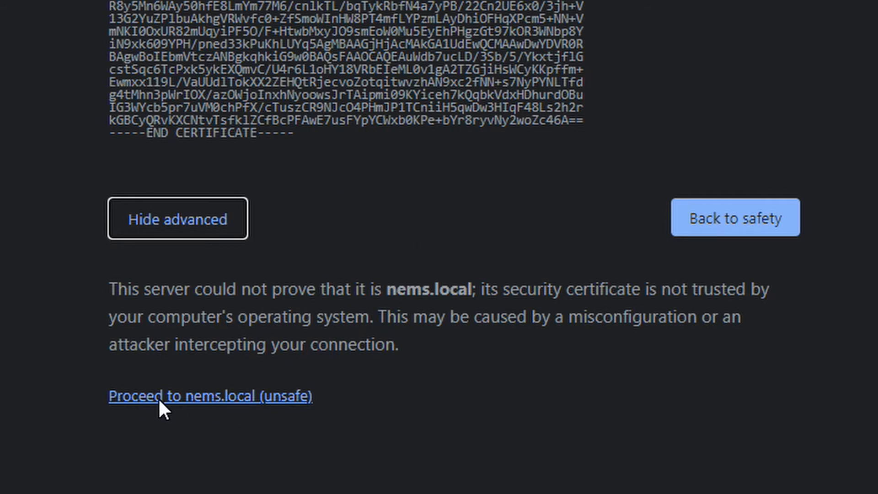
mouse_move(226, 408)
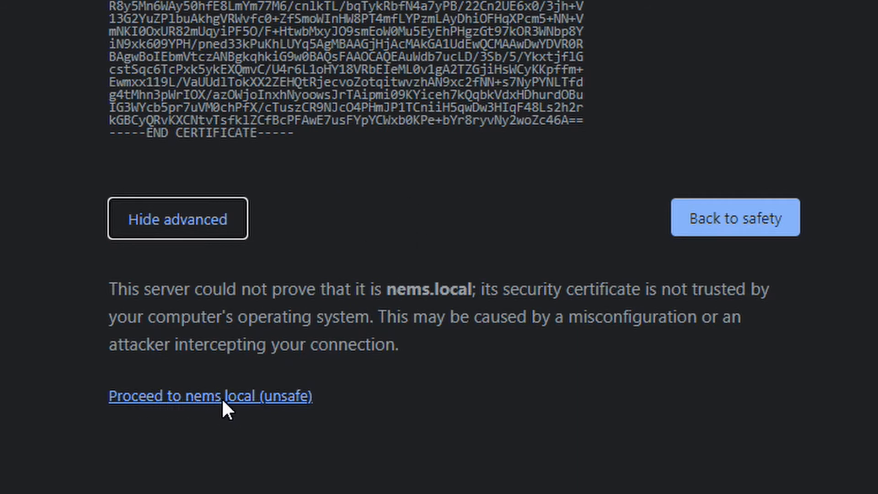
double_click(253, 396)
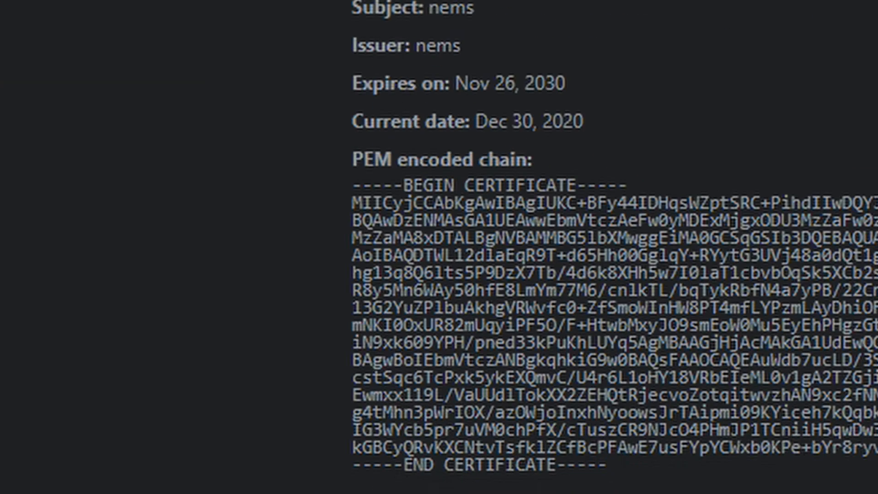
scroll(down, 3)
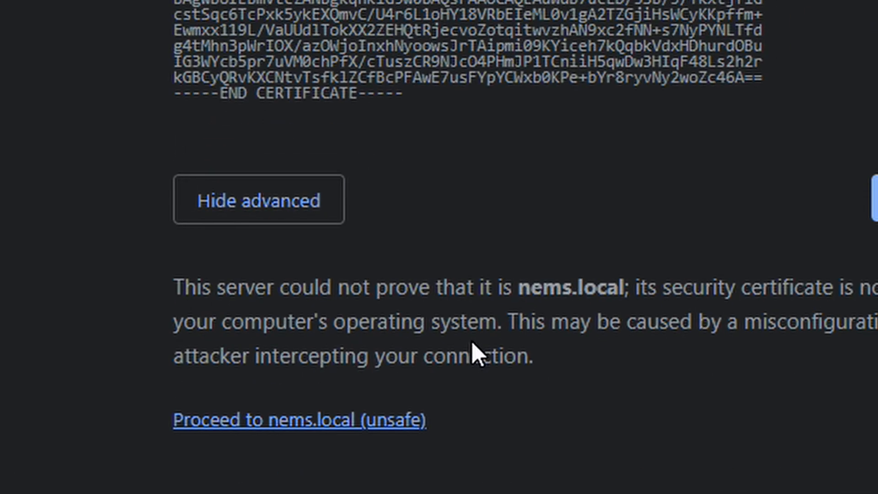